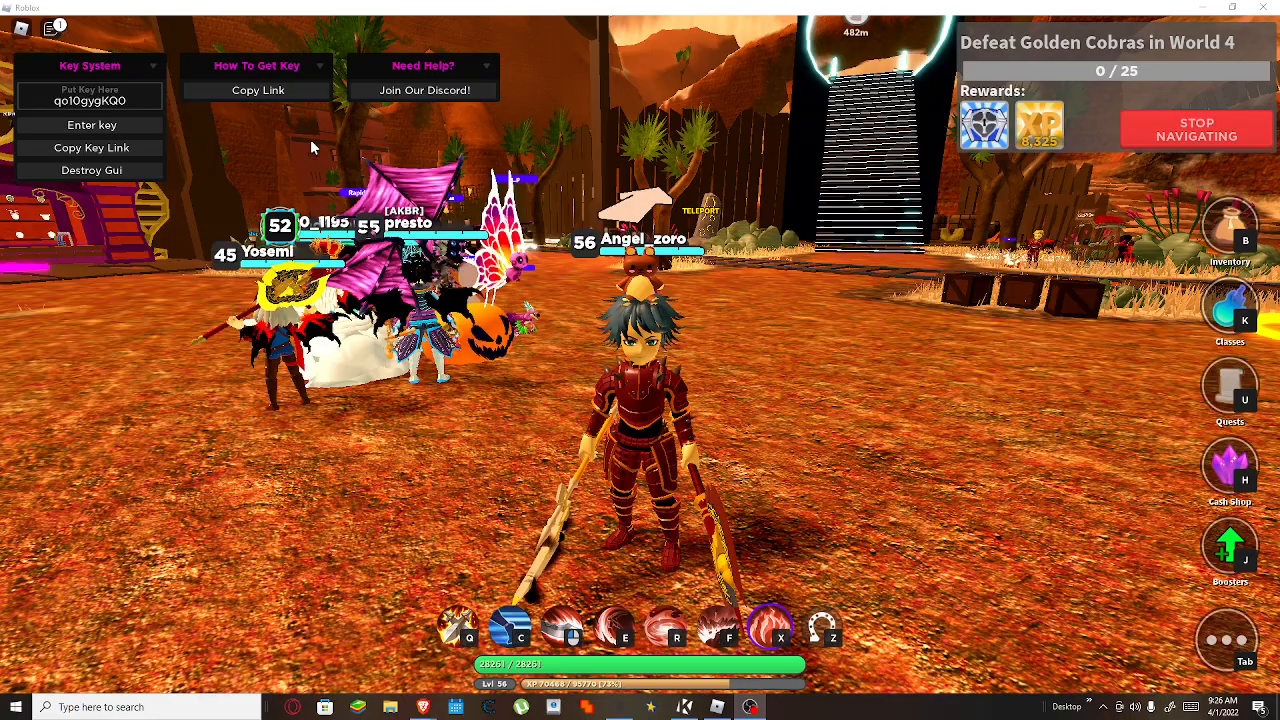
Submit the key so the World Zero GUI loads with Kill Aura enabled.
{"action": "left_click", "coordinate": [92, 124]}
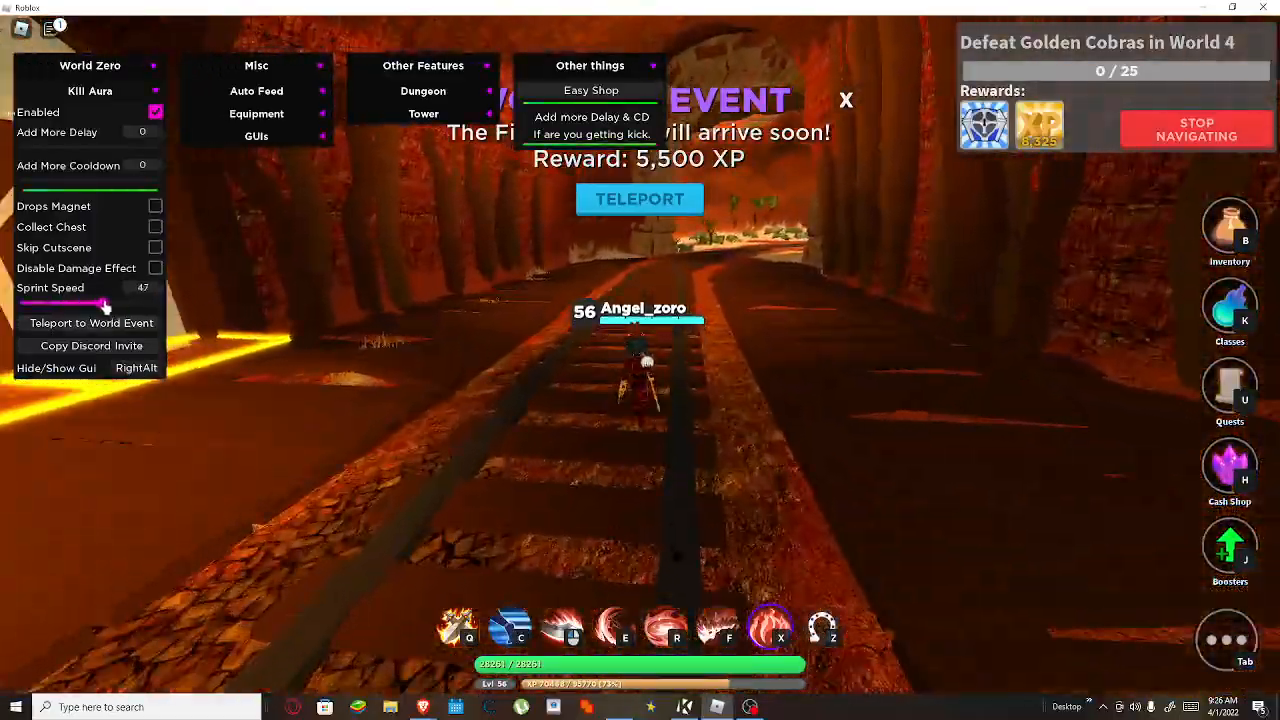
Raise Sprint Speed to 60 and head to the desert while Kill Aura fights golden cobras.
{"action": "left_click_drag", "start_coordinate": [104, 304], "coordinate": [130, 304]}
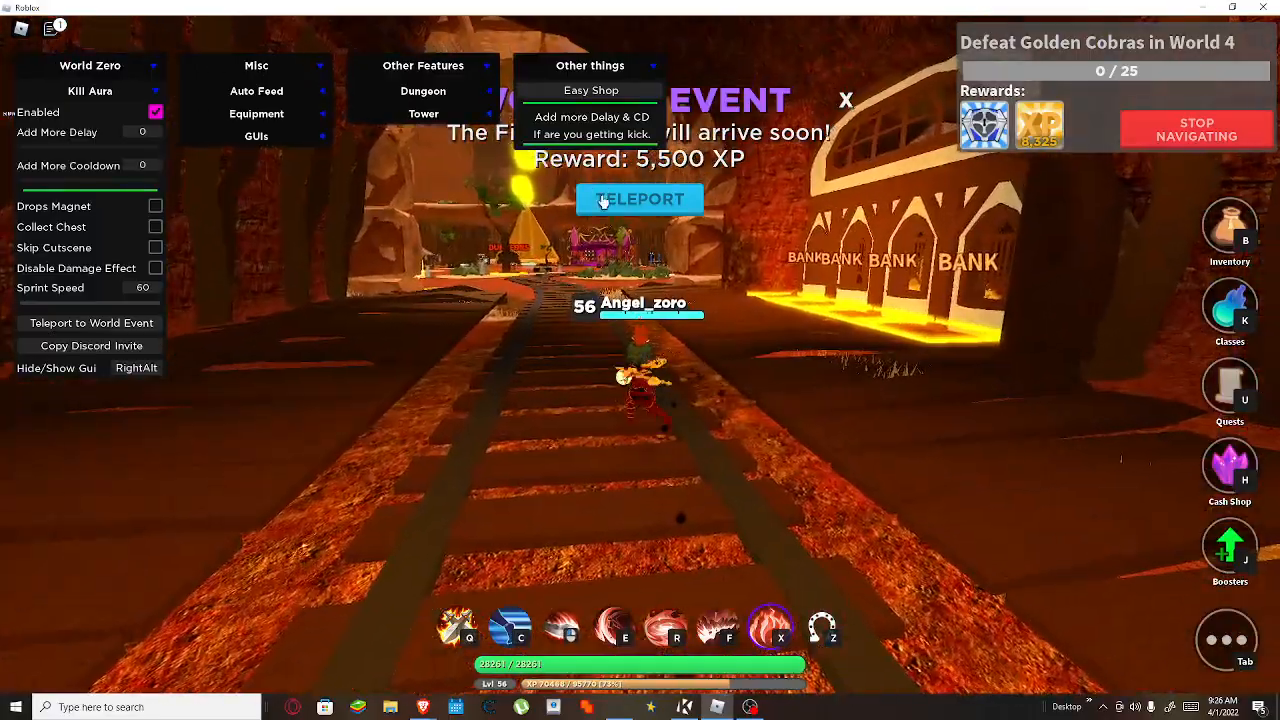
{"action": "left_click", "coordinate": [640, 200]}
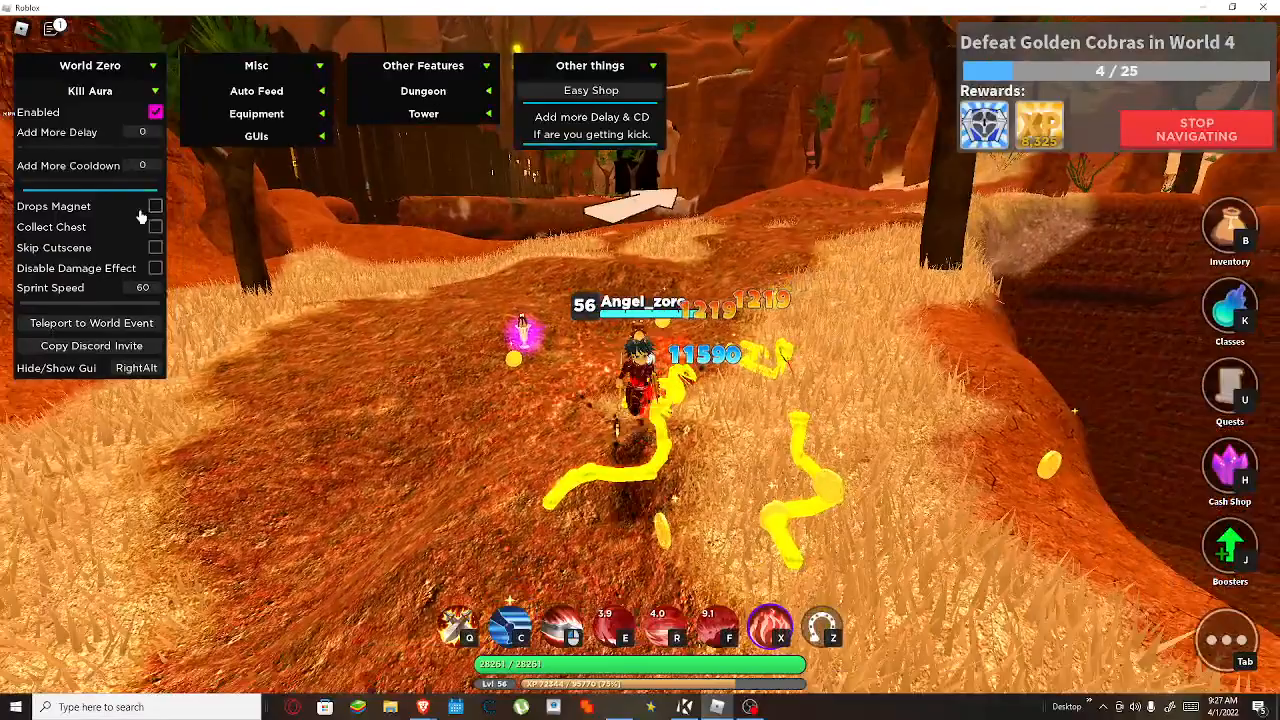
Enable Drops Magnet, Skip Cutscene and Disable Damage Effect.
{"action": "left_click", "coordinate": [156, 206]}
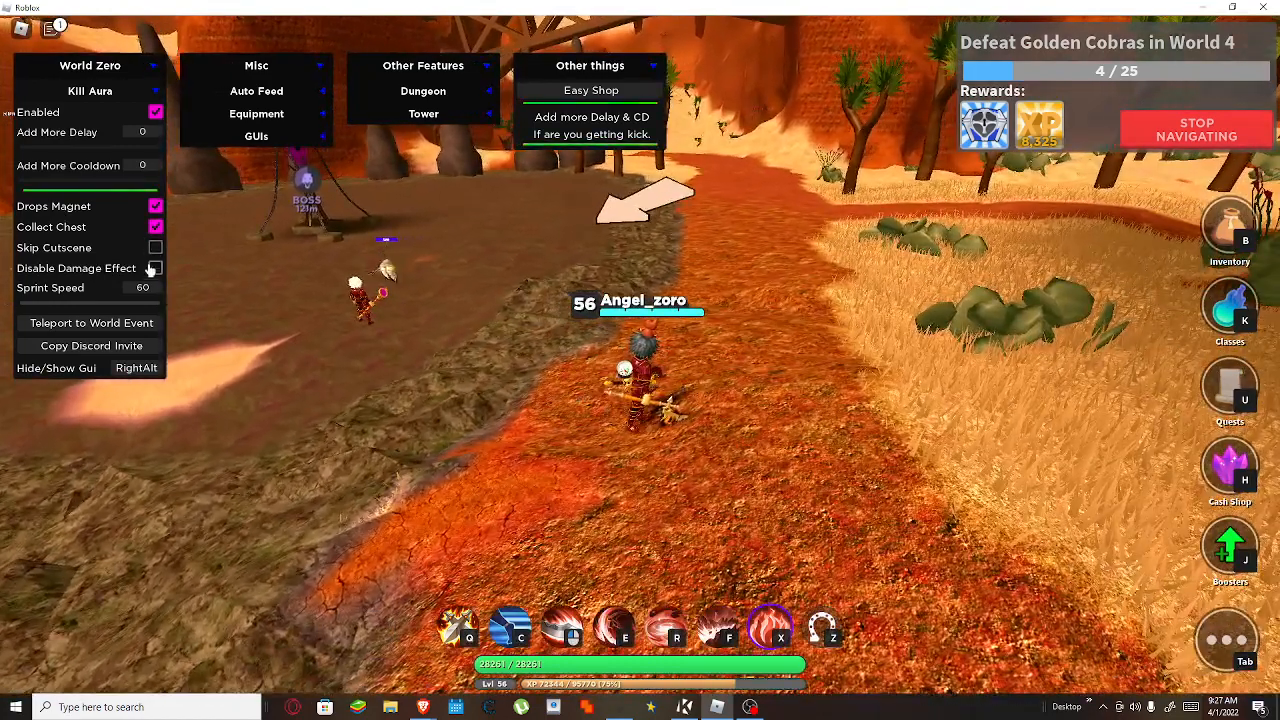
{"action": "left_click", "coordinate": [156, 248]}
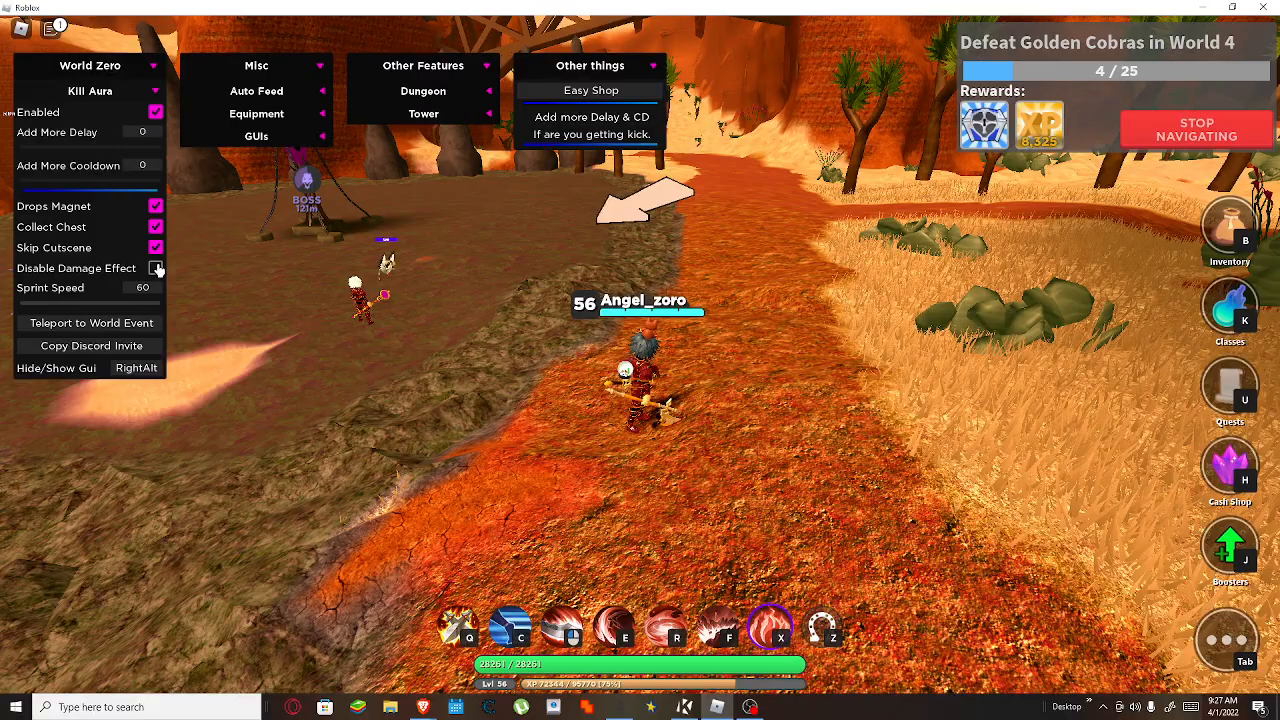
{"action": "left_click", "coordinate": [156, 268]}
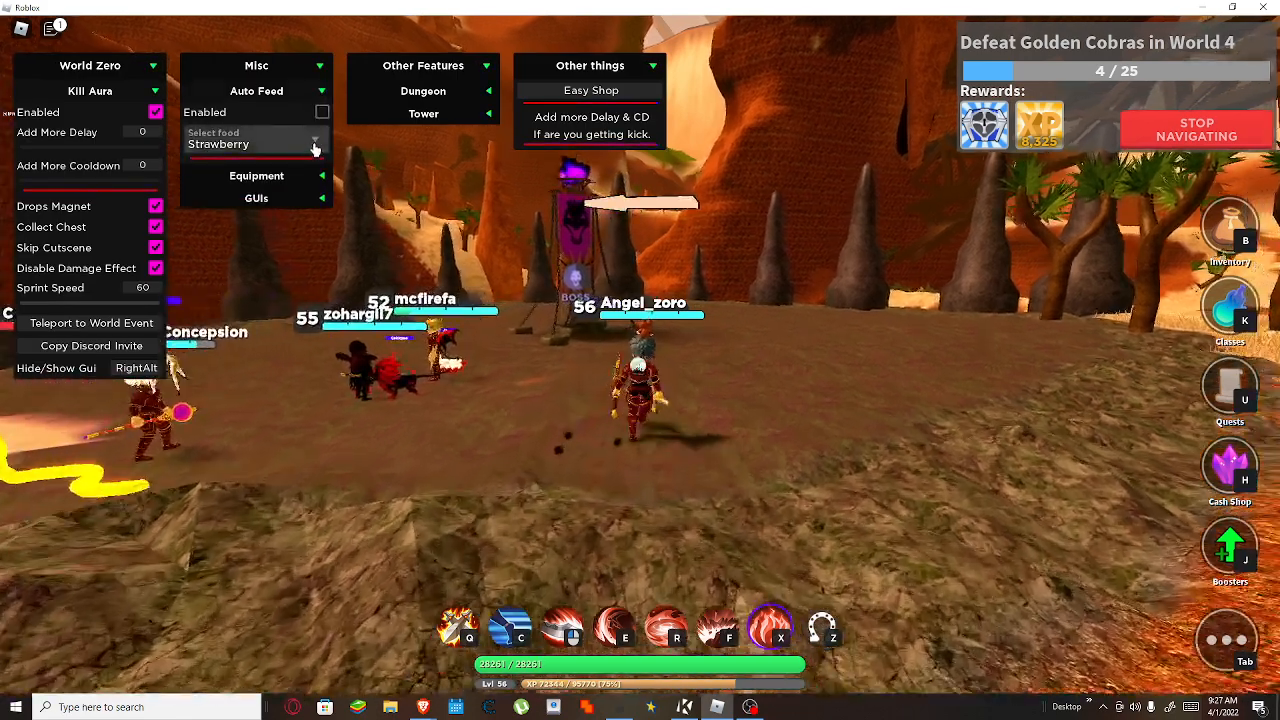
Choose Strawberry as the auto-feed food and toggle Auto Equip Best Weapon on then off.
{"action": "left_click", "coordinate": [316, 144]}
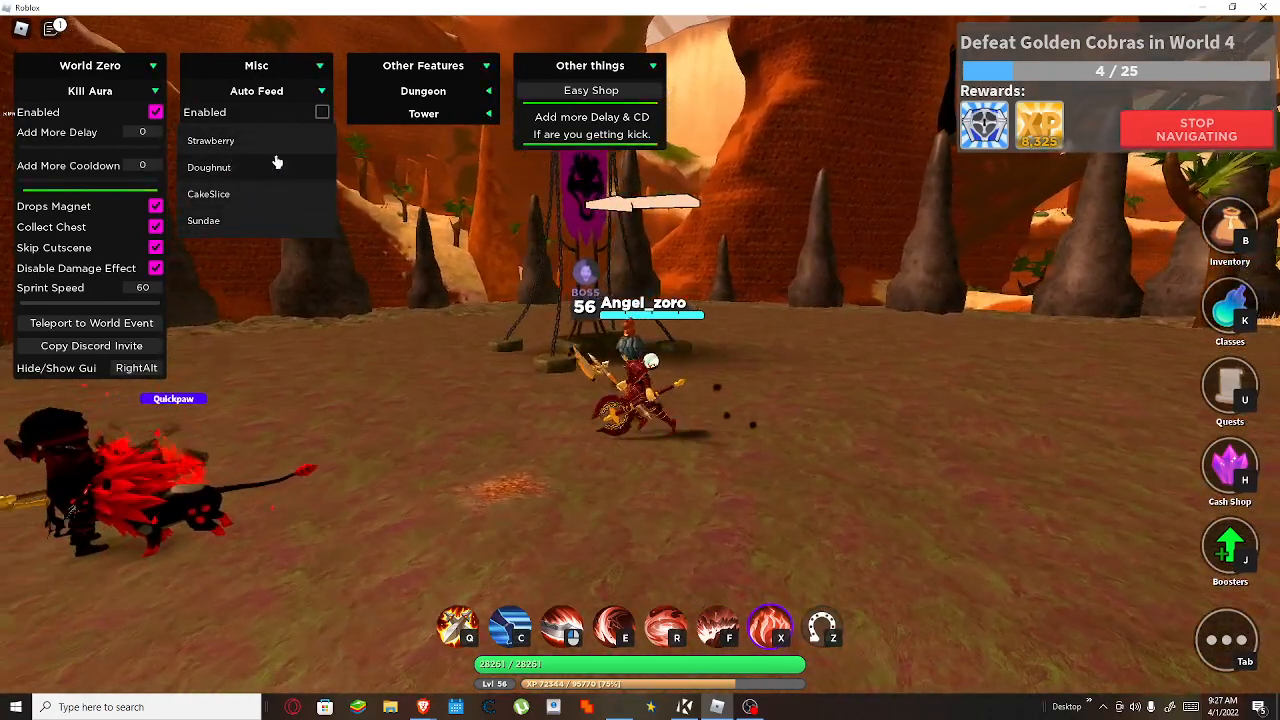
{"action": "left_click", "coordinate": [322, 112]}
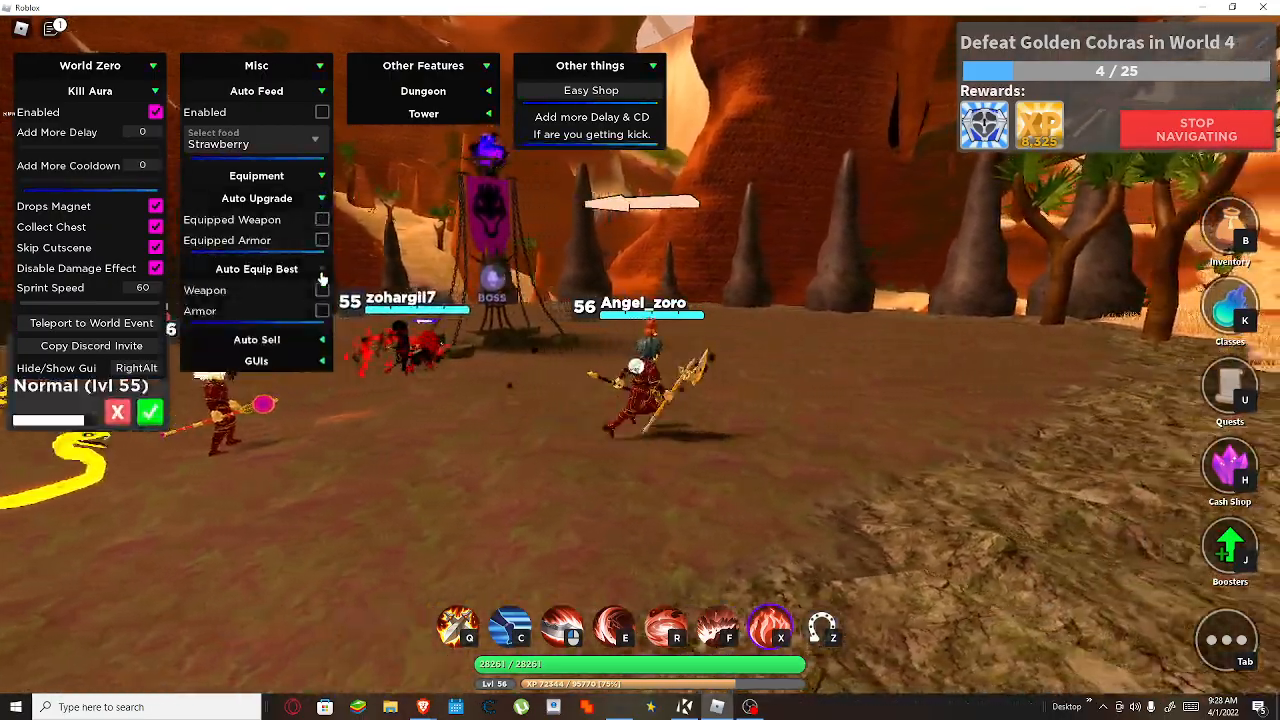
{"action": "left_click", "coordinate": [322, 290]}
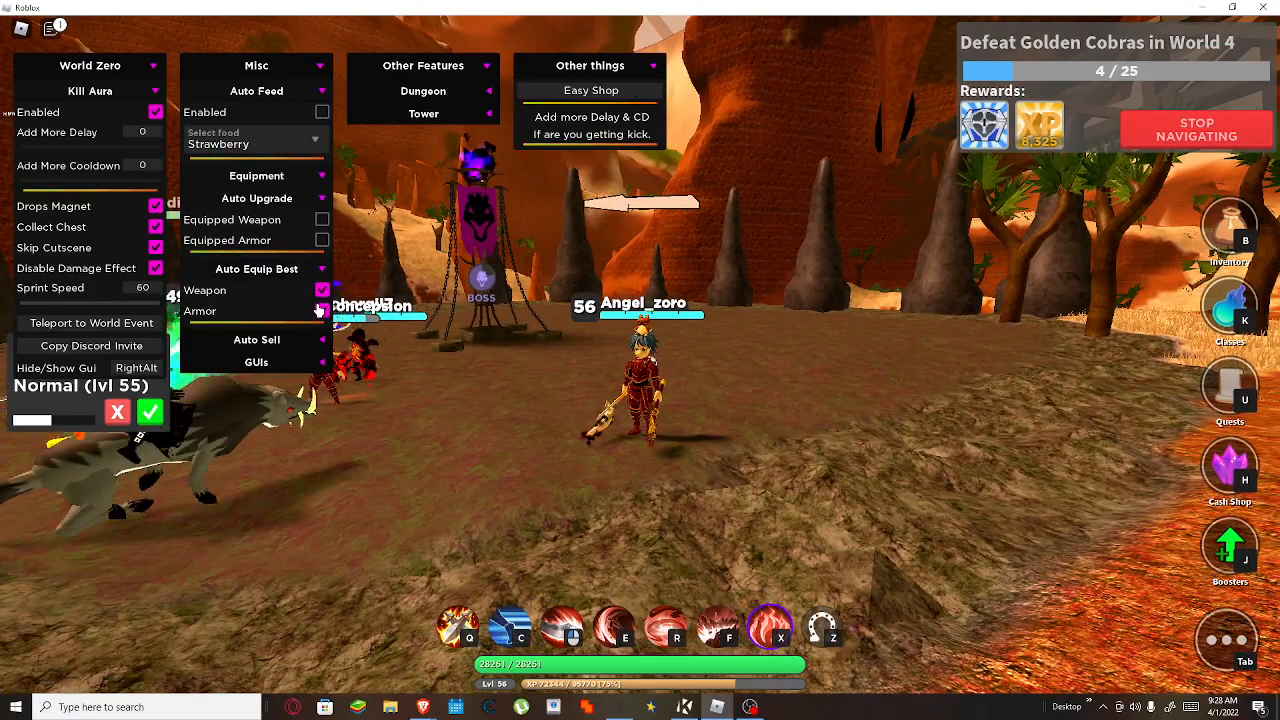
{"action": "left_click", "coordinate": [322, 290]}
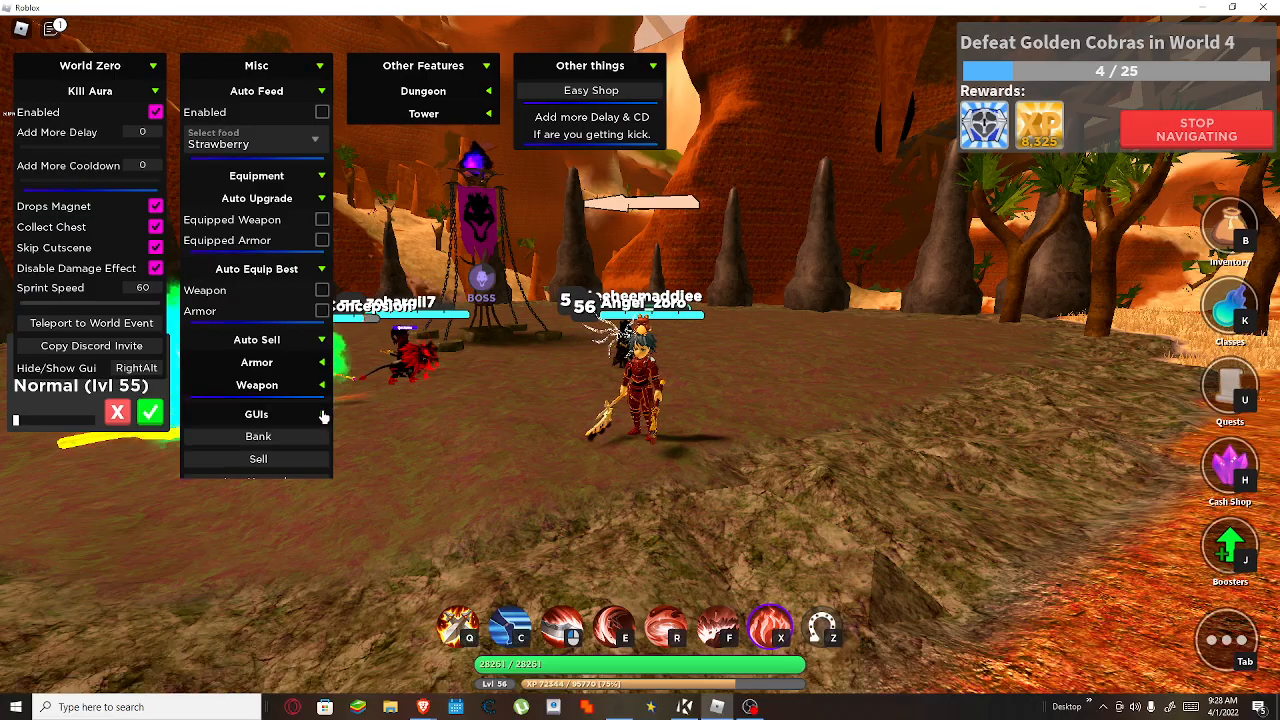
Expand the GUIs list and bring up the Bank, Sell and ItemUpgrade windows.
{"action": "left_click", "coordinate": [322, 414]}
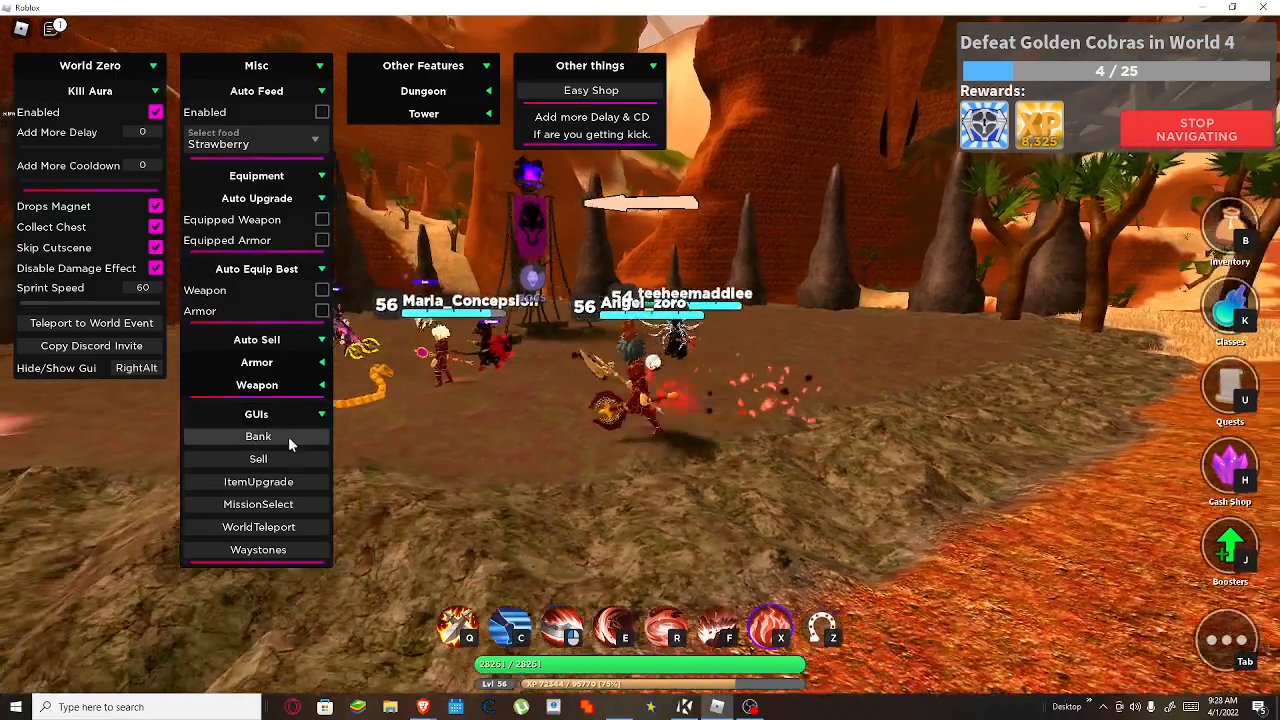
{"action": "left_click", "coordinate": [258, 436]}
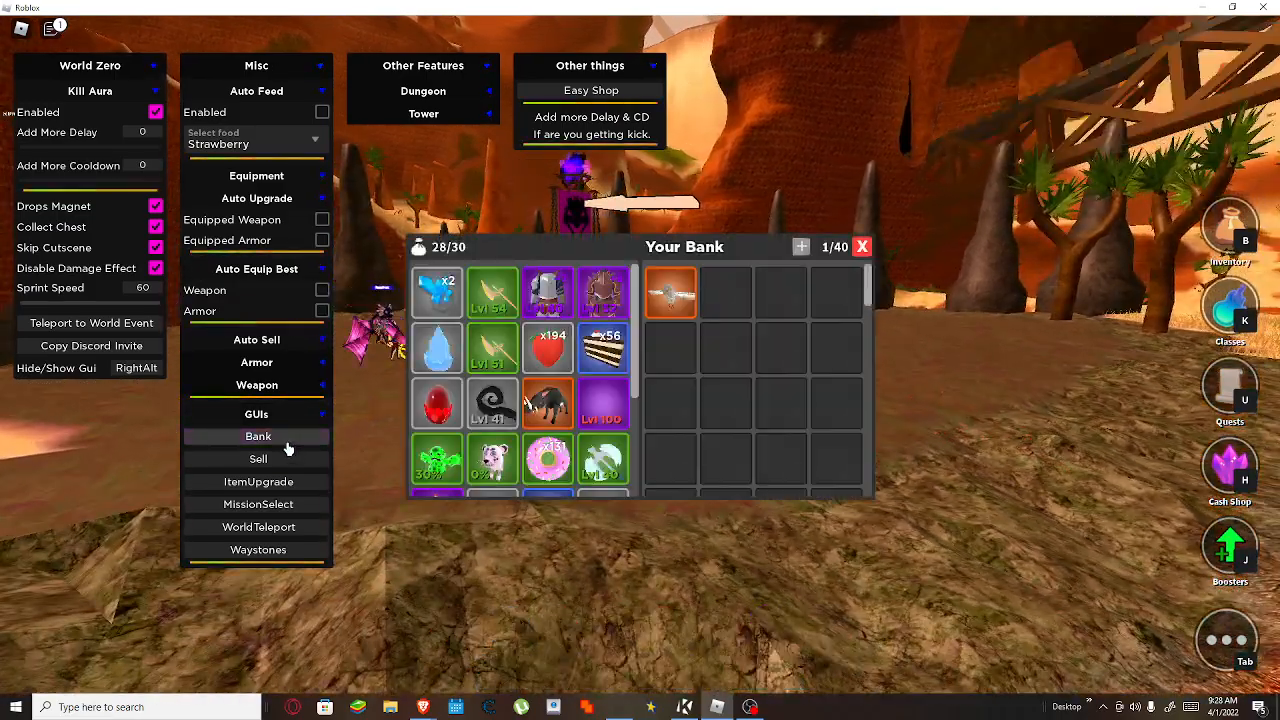
{"action": "left_click", "coordinate": [258, 458]}
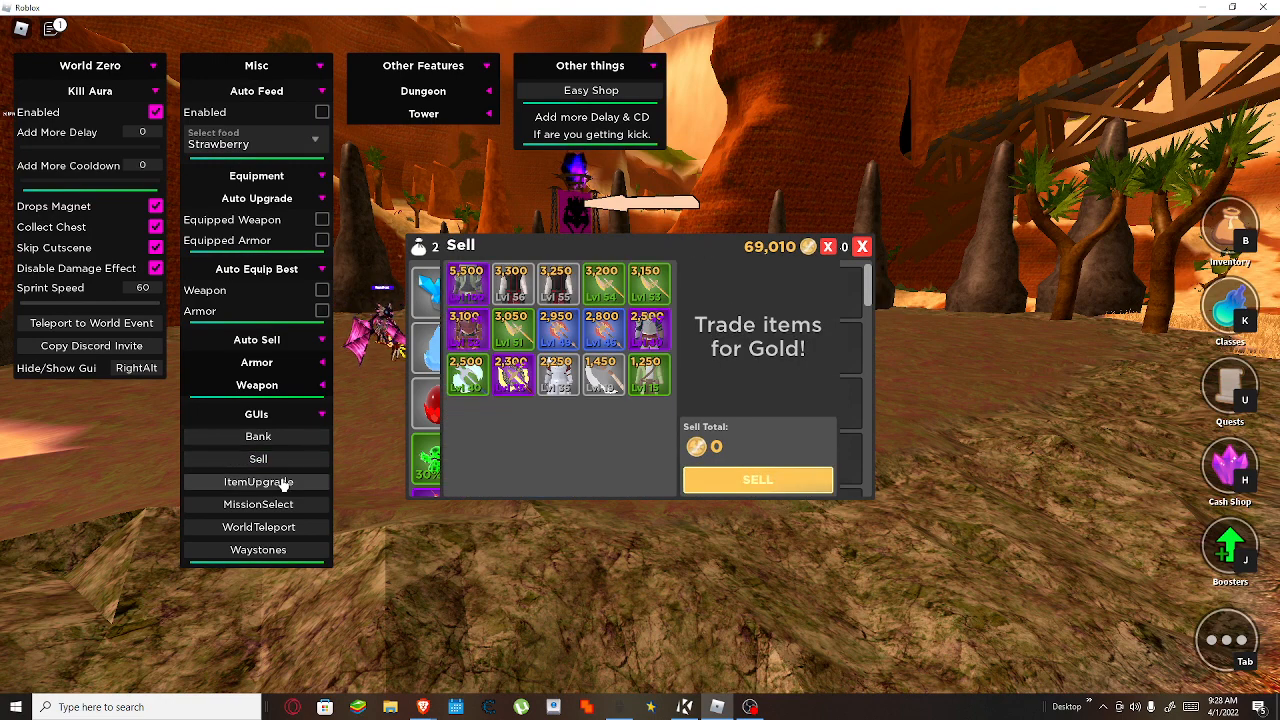
{"action": "left_click", "coordinate": [260, 480]}
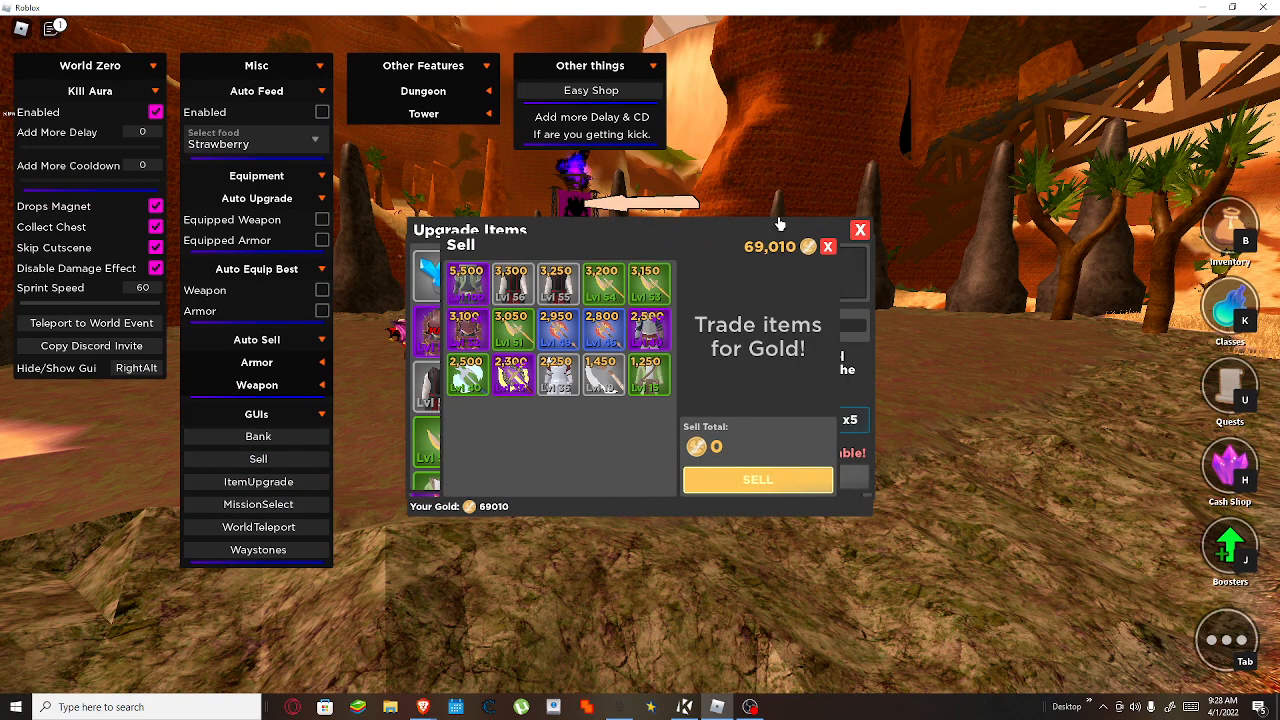
Close the item upgrade, sell and bank windows so none remain open.
{"action": "left_click", "coordinate": [258, 436]}
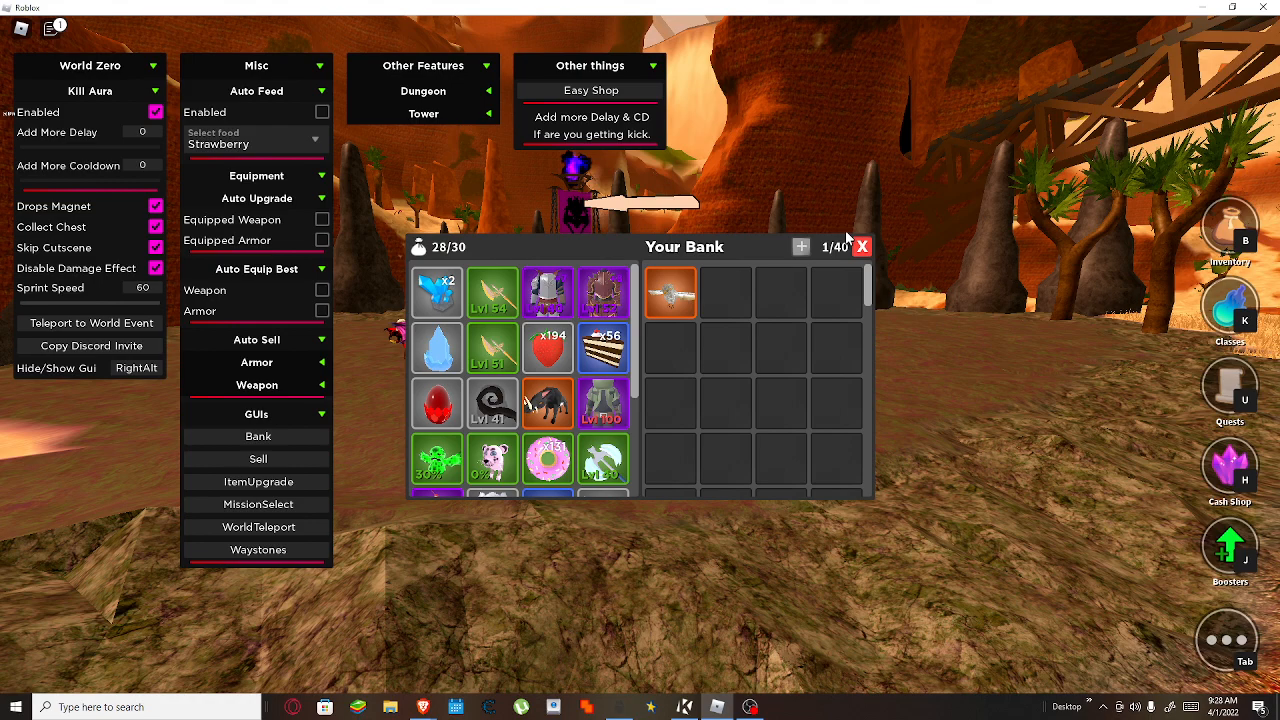
{"action": "left_click", "coordinate": [862, 248]}
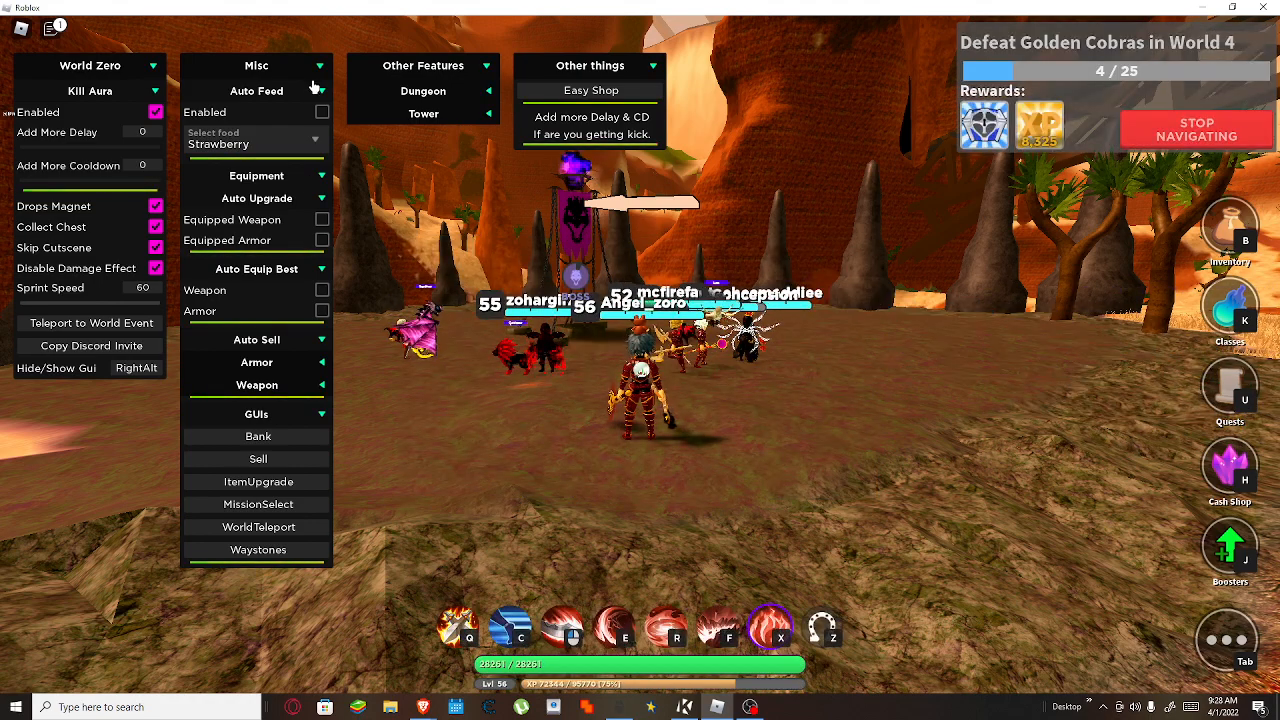